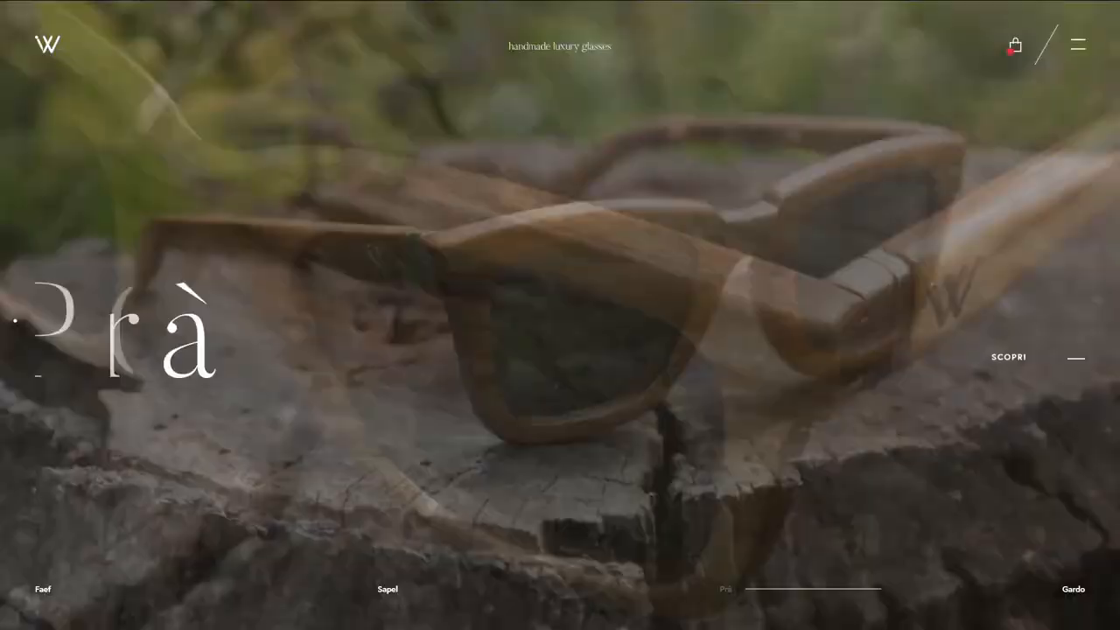
- Open a new Chrome tab on the Google start page and scroll down it
click(1073, 589)
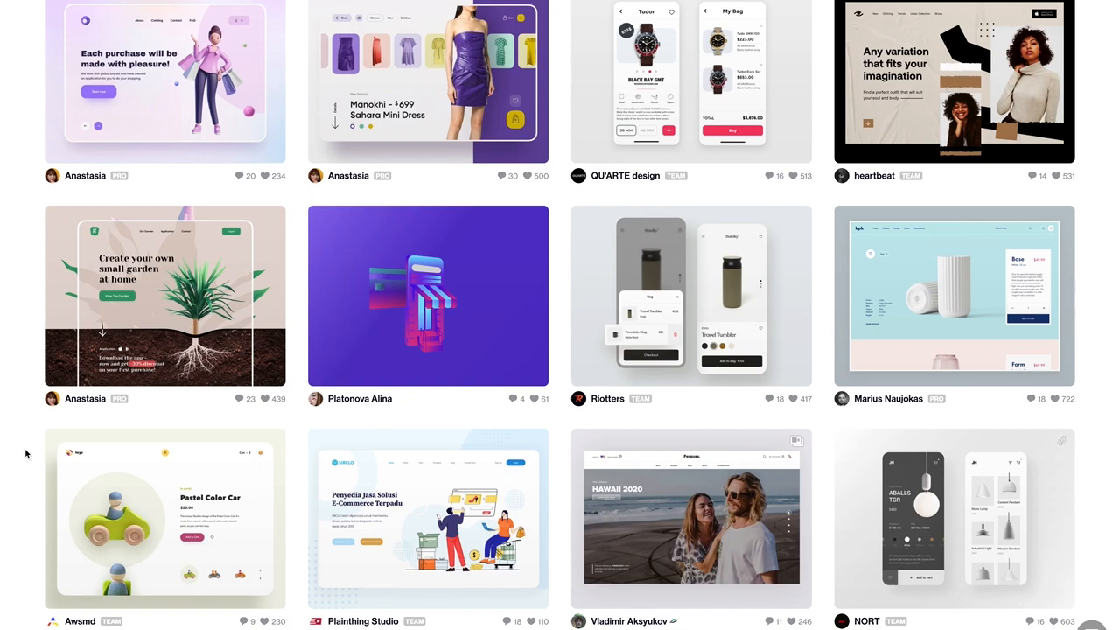
scroll(down, 3)
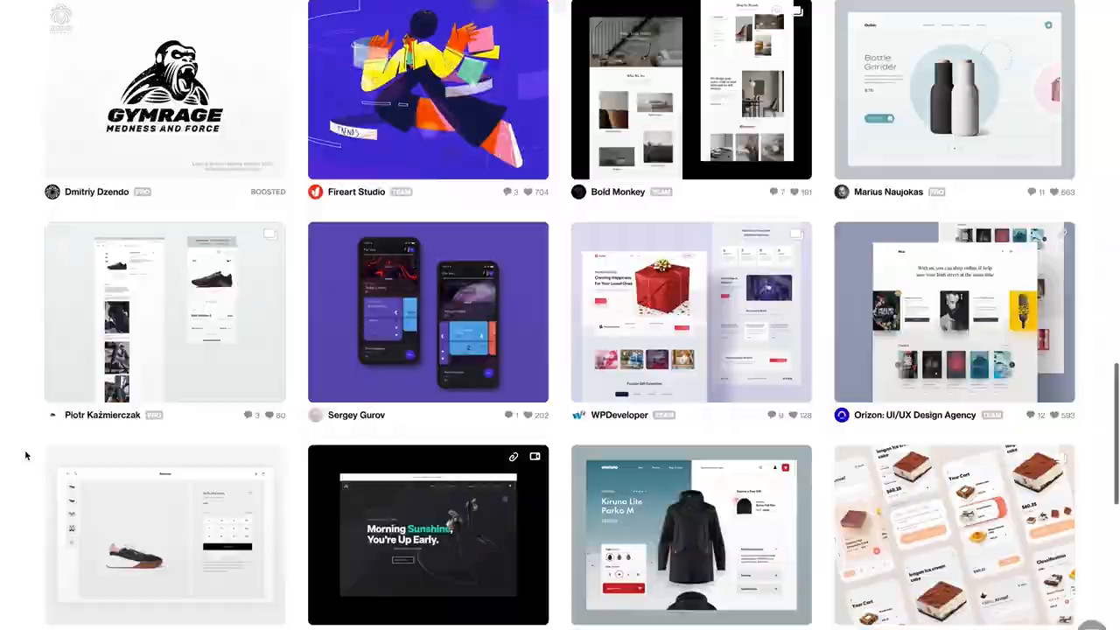
scroll(down, 3)
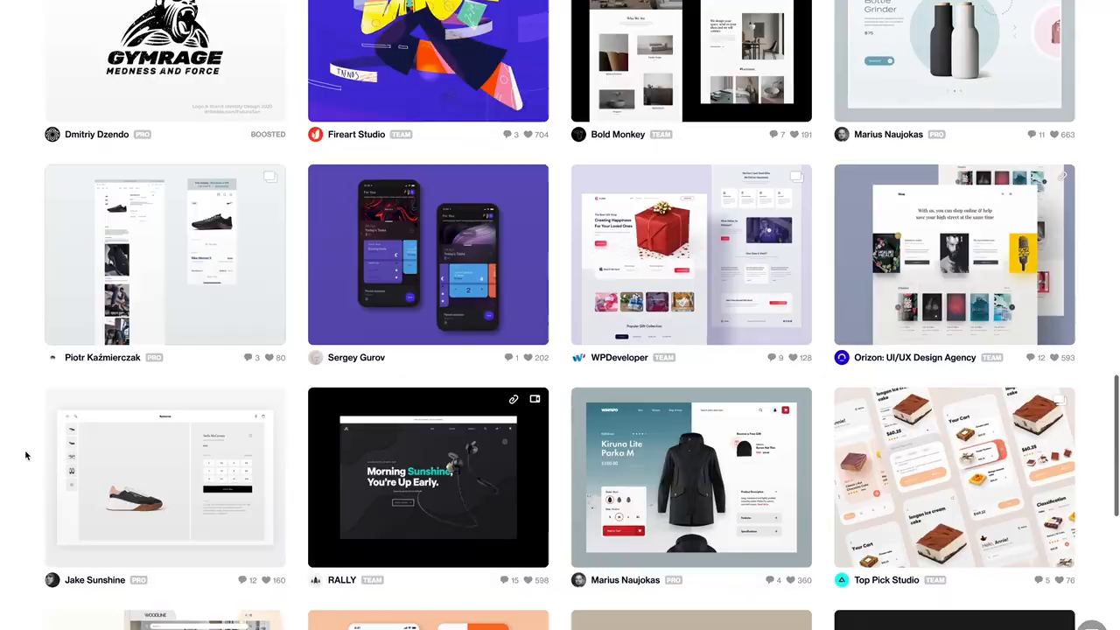
scroll(down, 3)
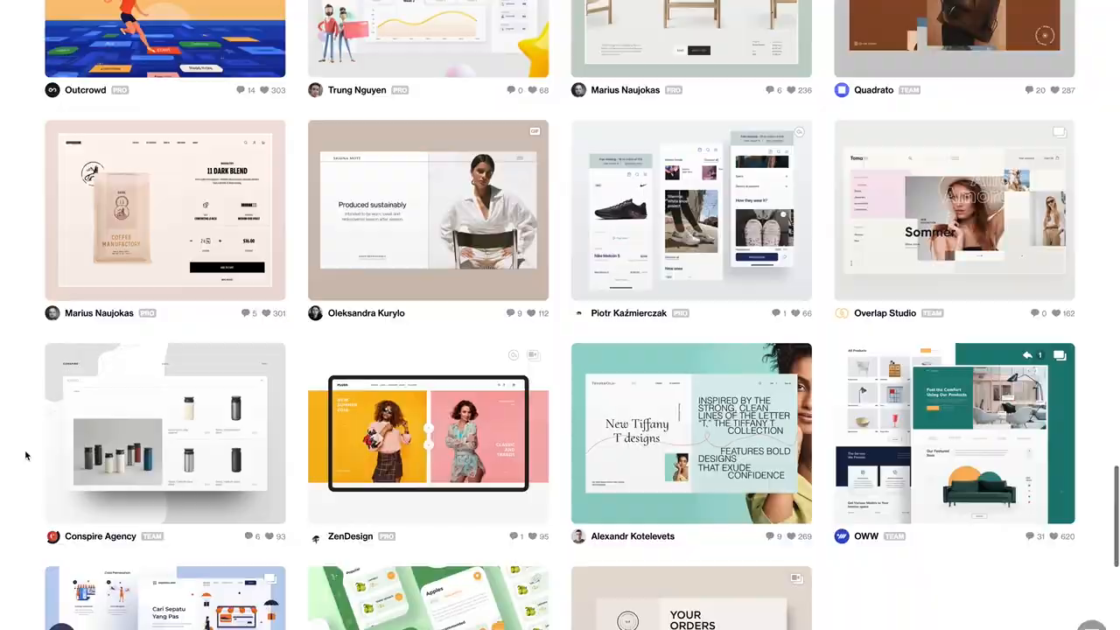
scroll(down, 3)
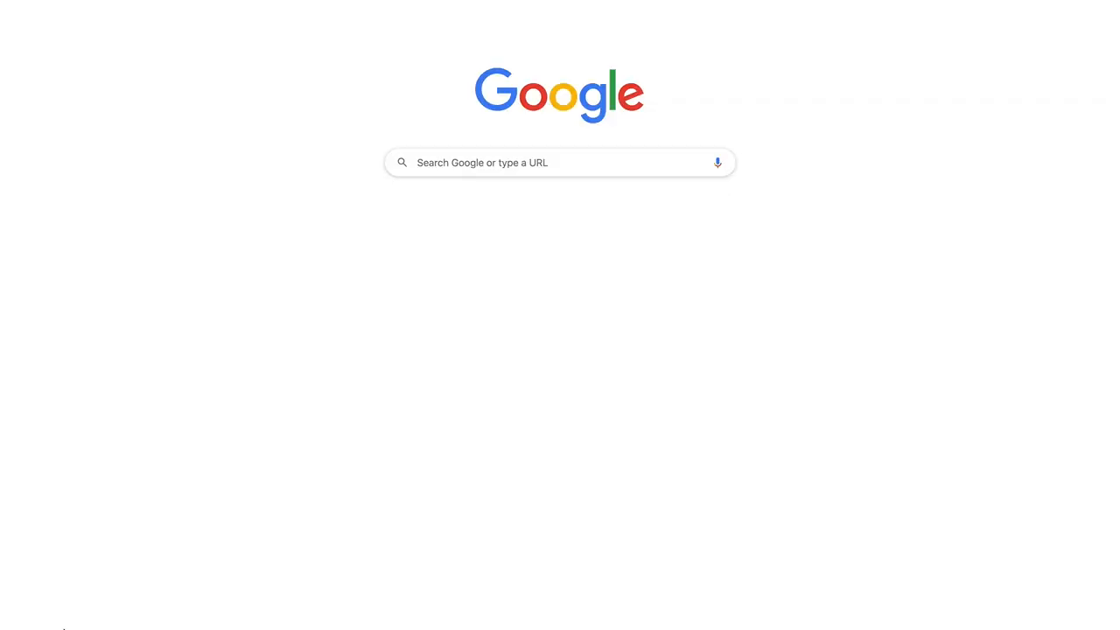
- Enter 'arxiv' in the address bar and pick the arXiv.org e-Print archive suggestion
text(arxiv)
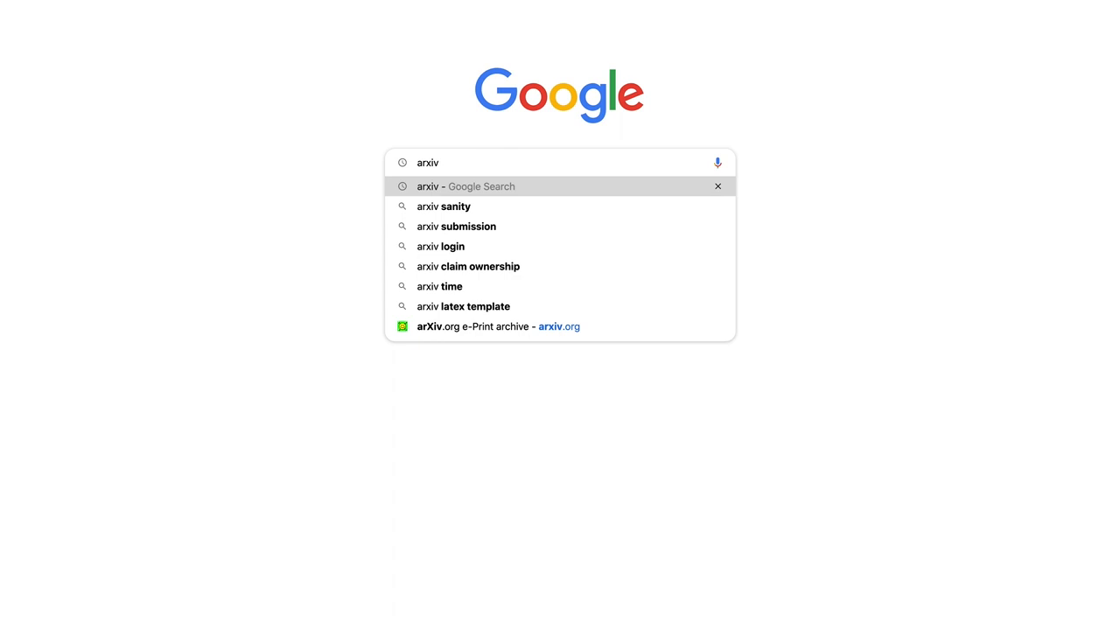
click(498, 325)
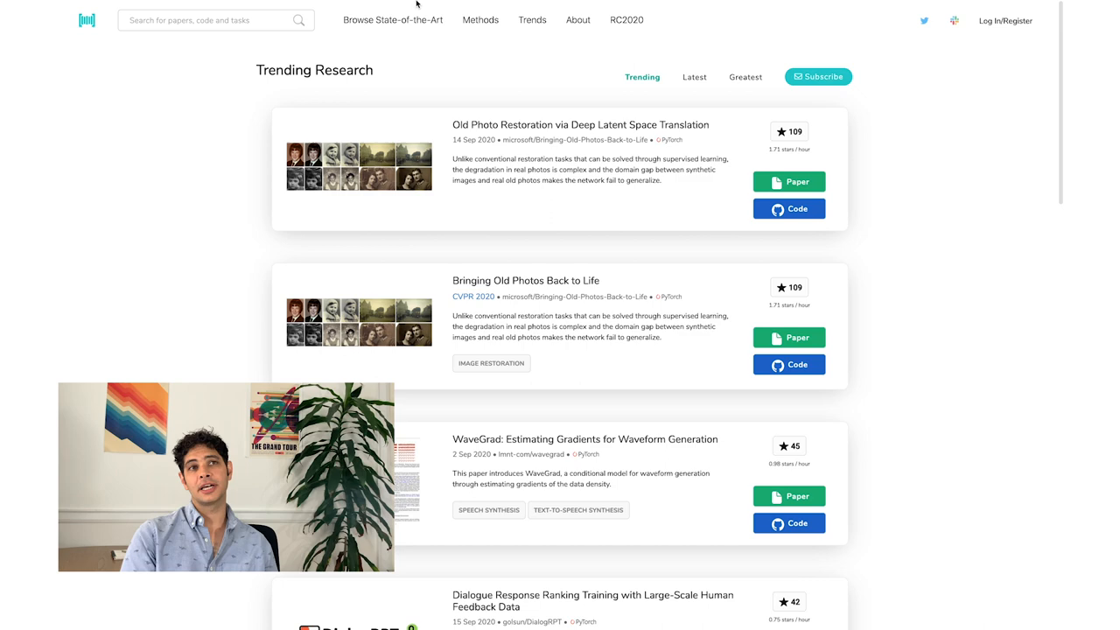
- Browse State-of-the-Art on Papers with Code and open the Super-Resolution task listing
click(393, 19)
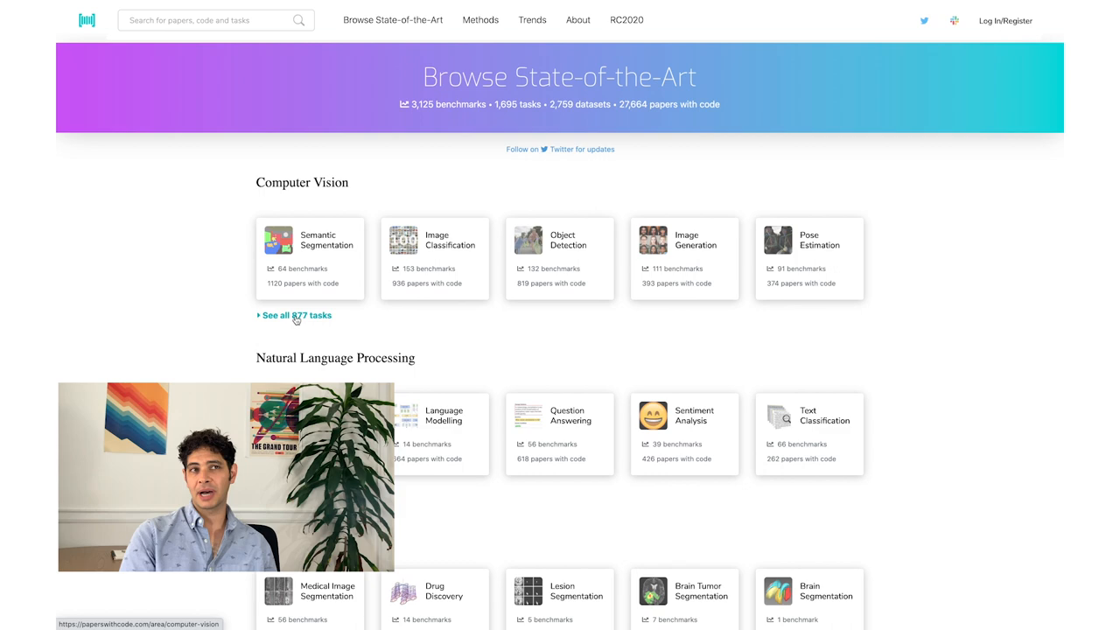
scroll(down, 3)
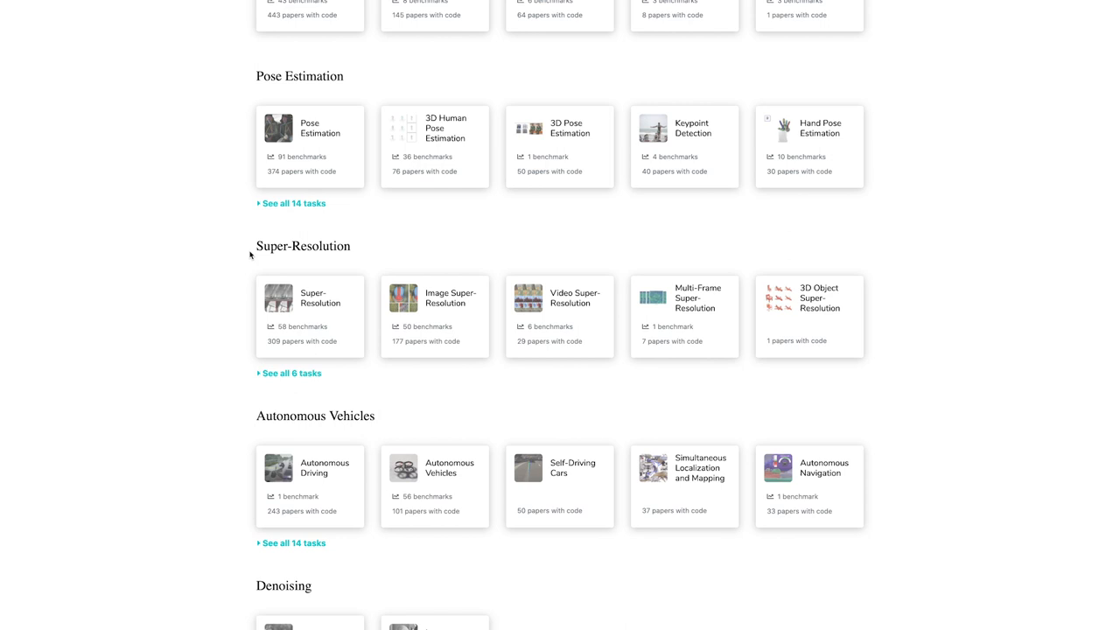
click(291, 373)
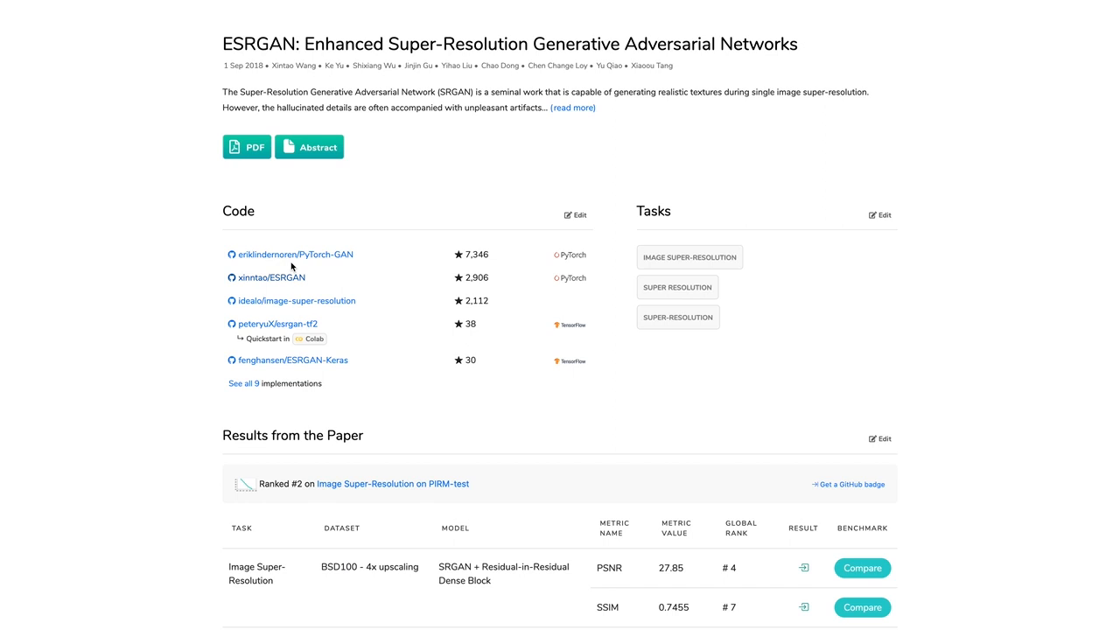
- Open a code repository from the ESRGAN paper's implementation list
click(297, 300)
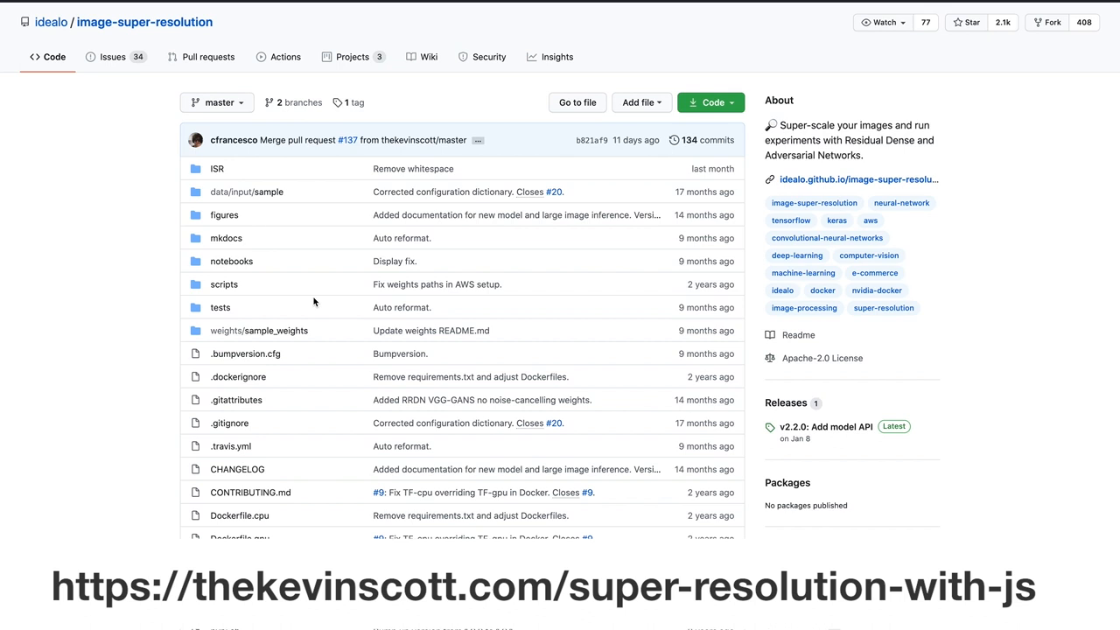
- Scroll the idealo/image-super-resolution README down to the Pre-trained networks section
scroll(down, 3)
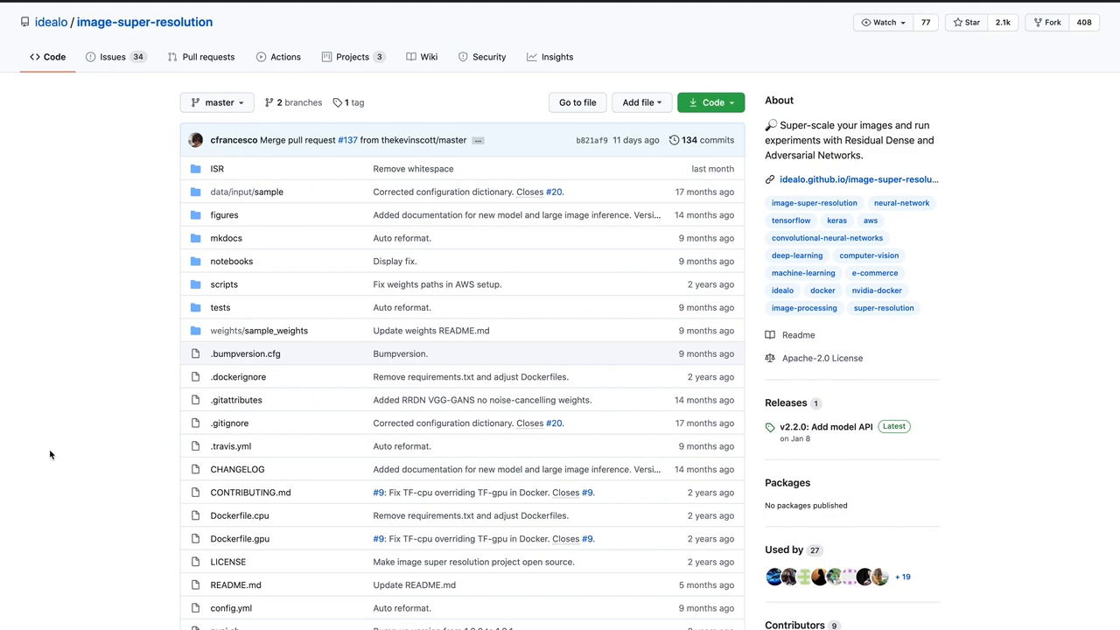
scroll(down, 3)
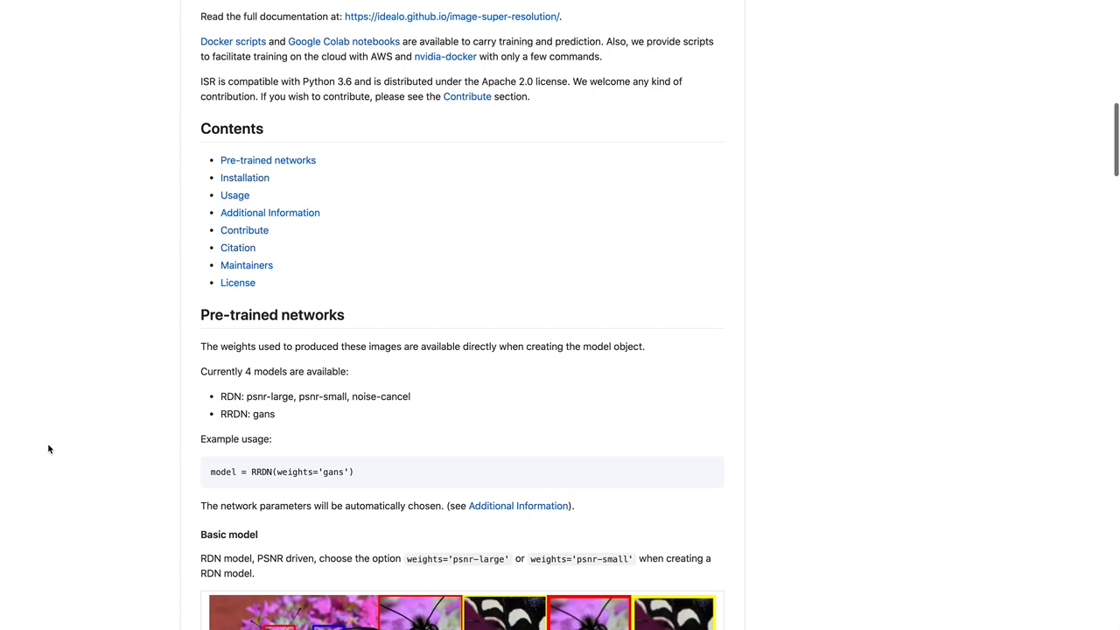
scroll(down, 3)
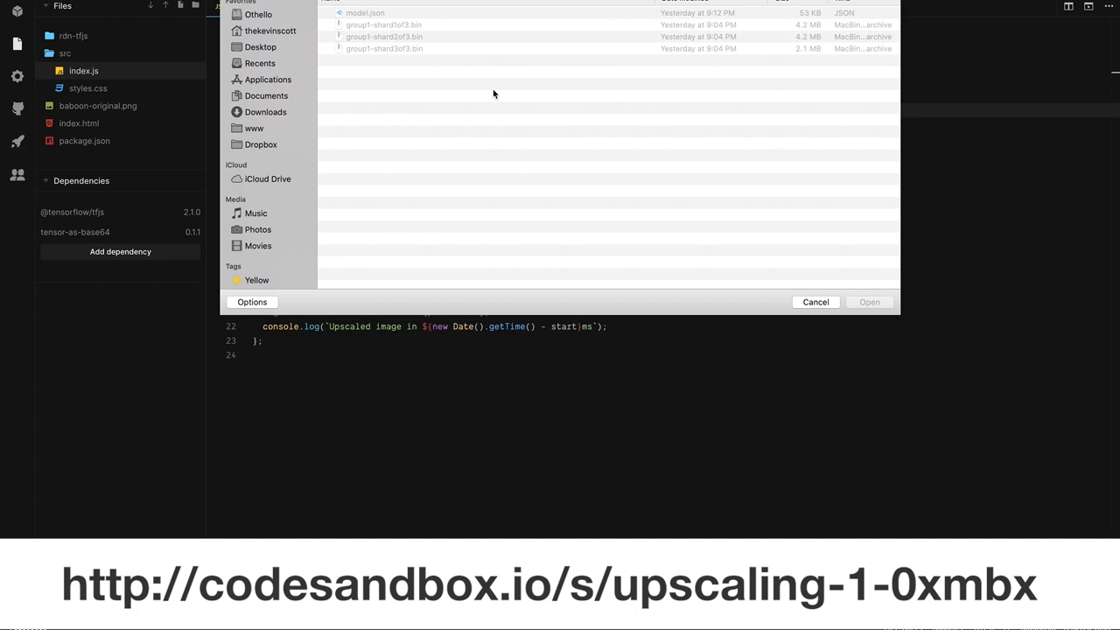
- Upload model.json and the three group1-shard .bin files to rdn-tfjs, then open model.json
click(815, 302)
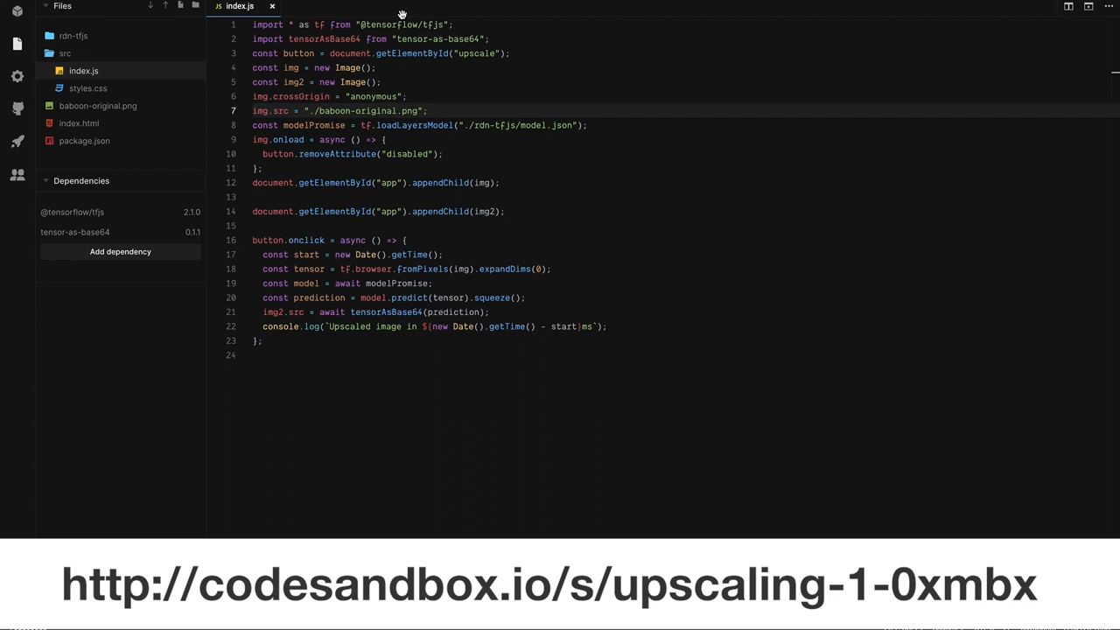
click(90, 105)
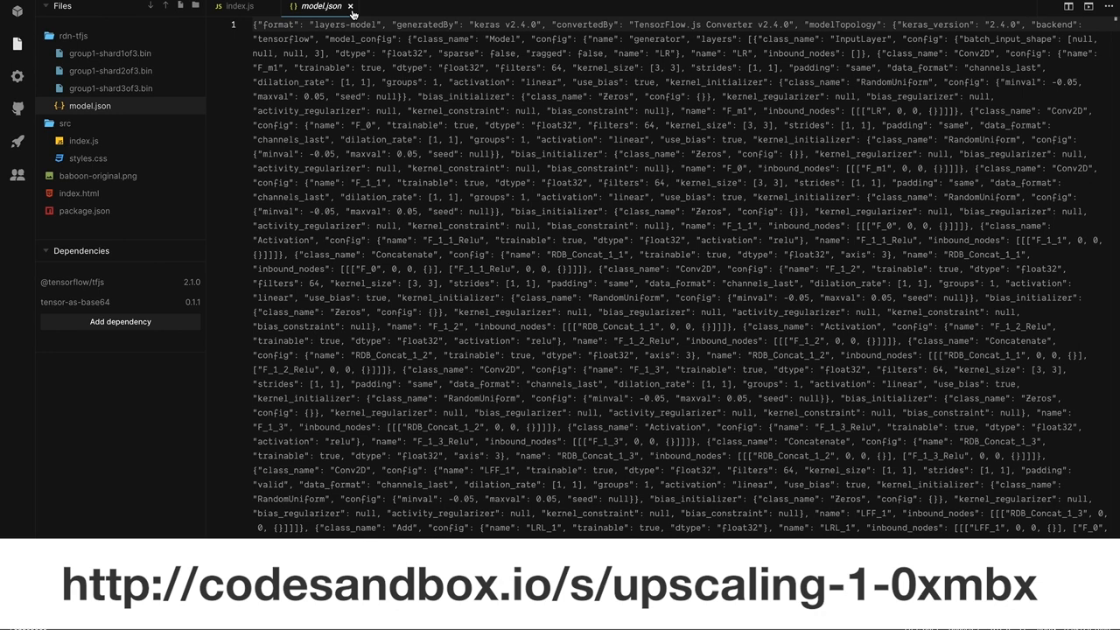
- Close model.json, preview baboon-original.png, then close it to return to index.js
click(241, 6)
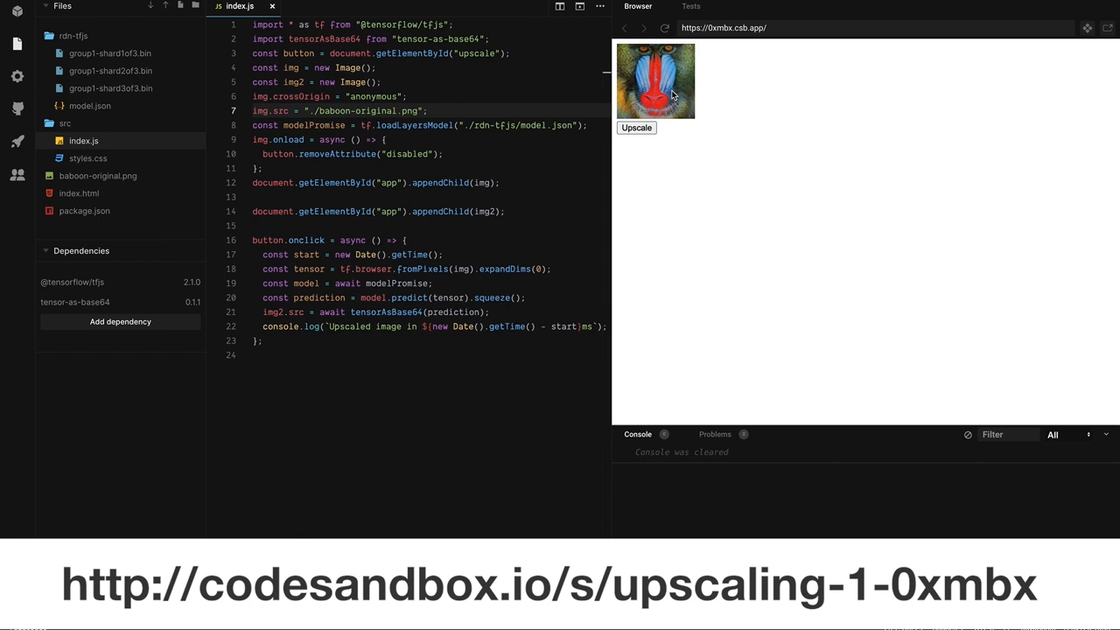
click(97, 175)
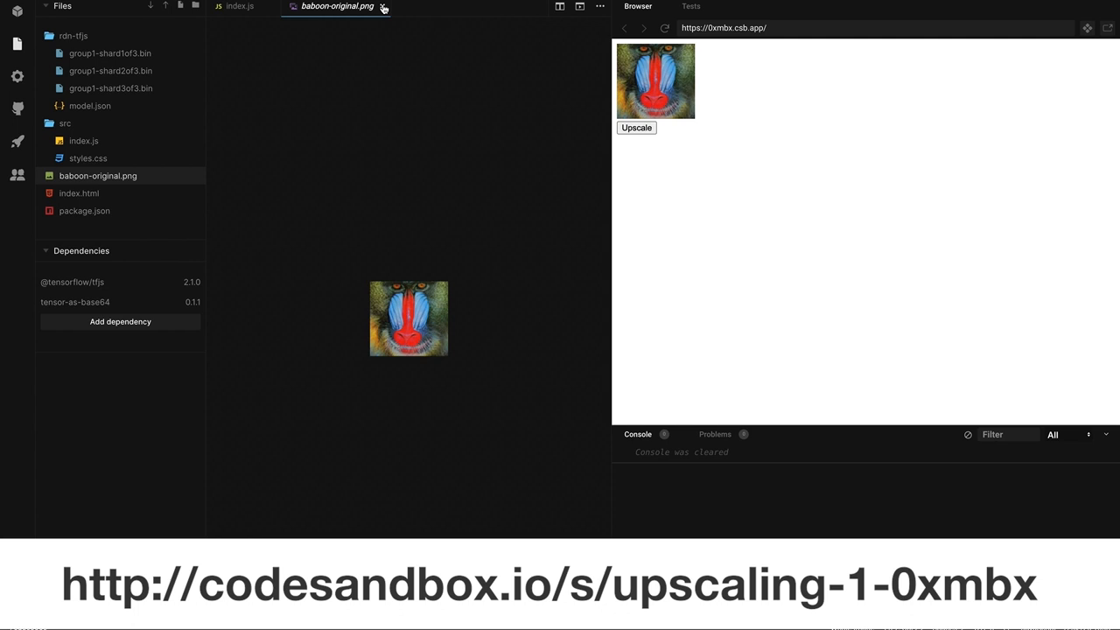
click(239, 6)
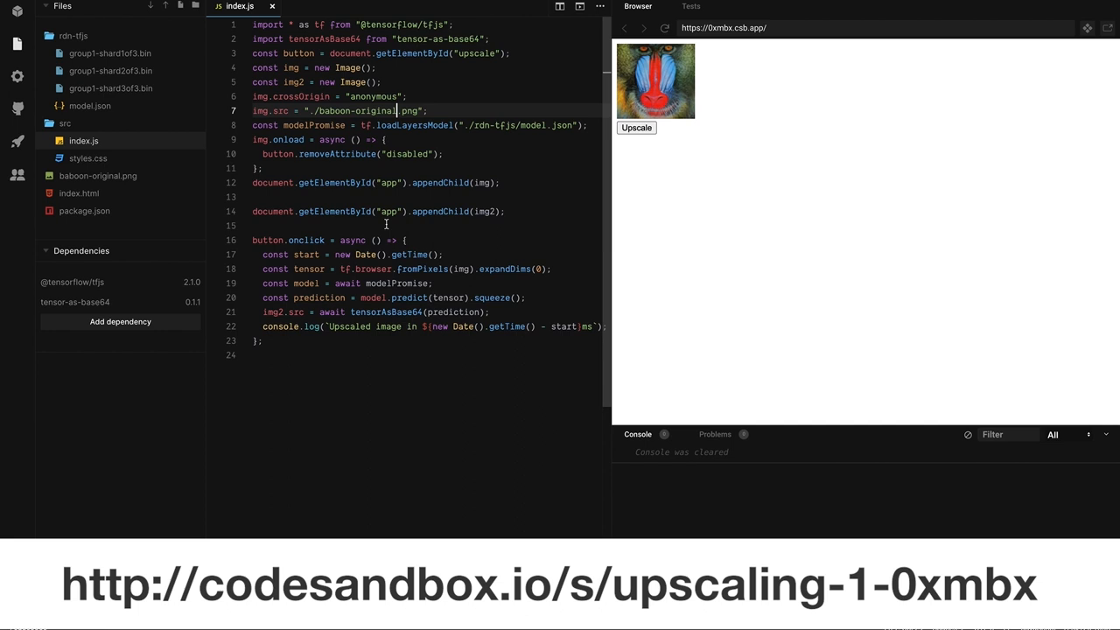
mouse_move(420, 269)
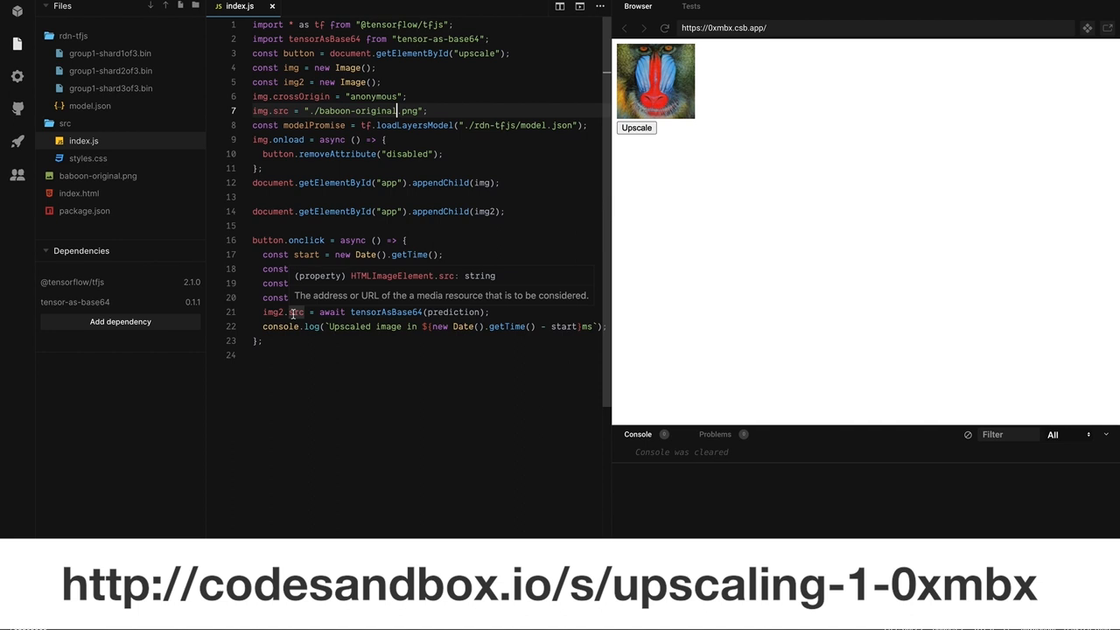
- Run Upscale on the baboon image in the preview and check the 980 ms console timing
click(636, 128)
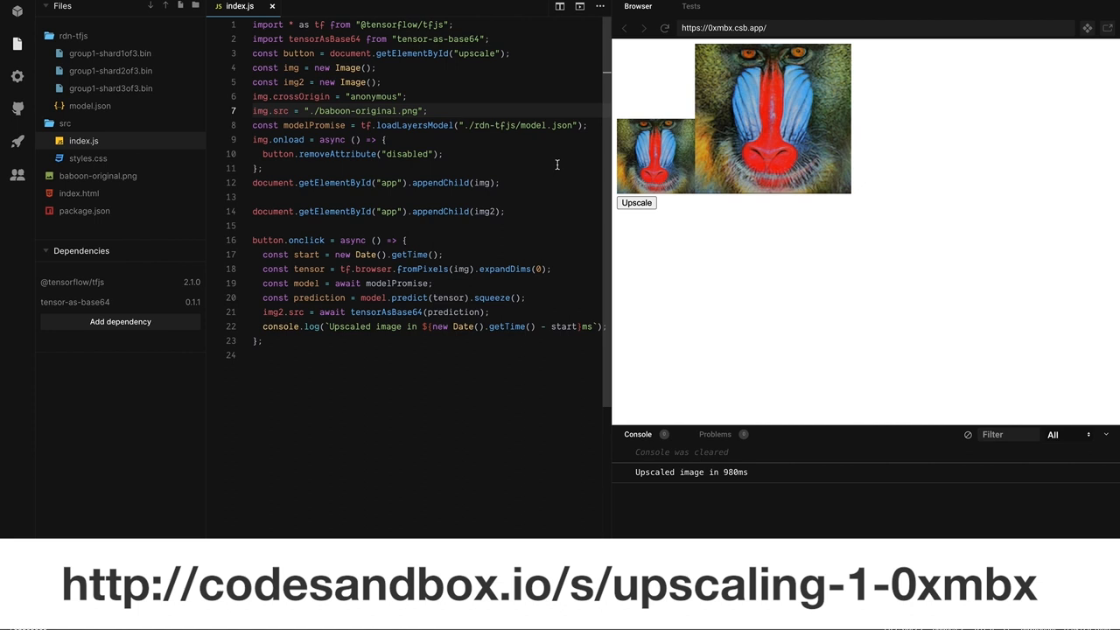
click(637, 202)
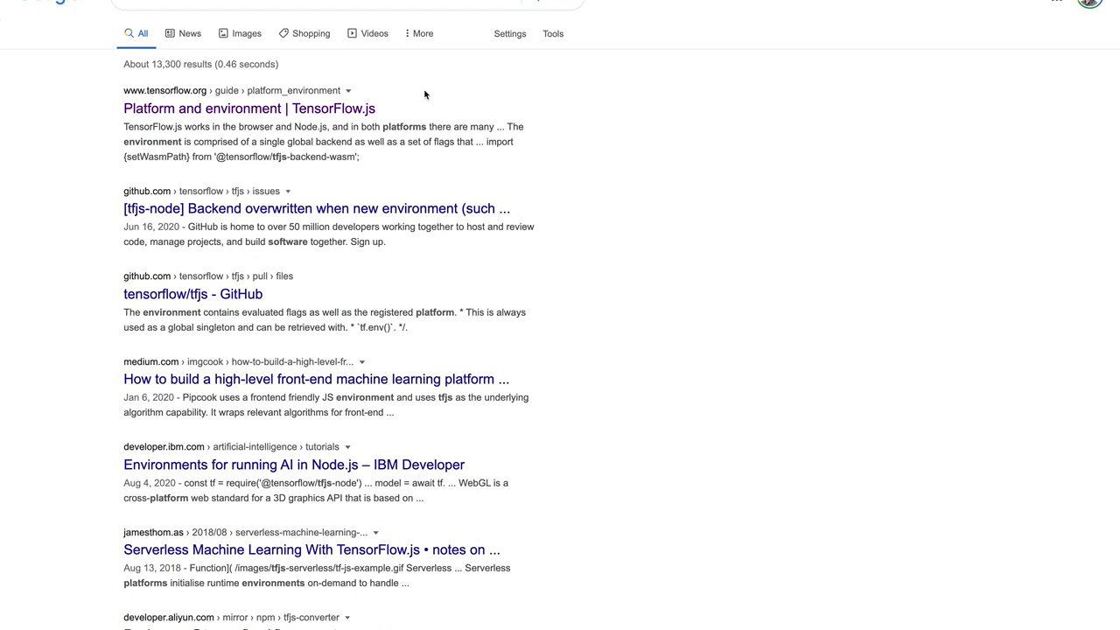
- View the Google results for 'tfjs platform environment'
click(248, 107)
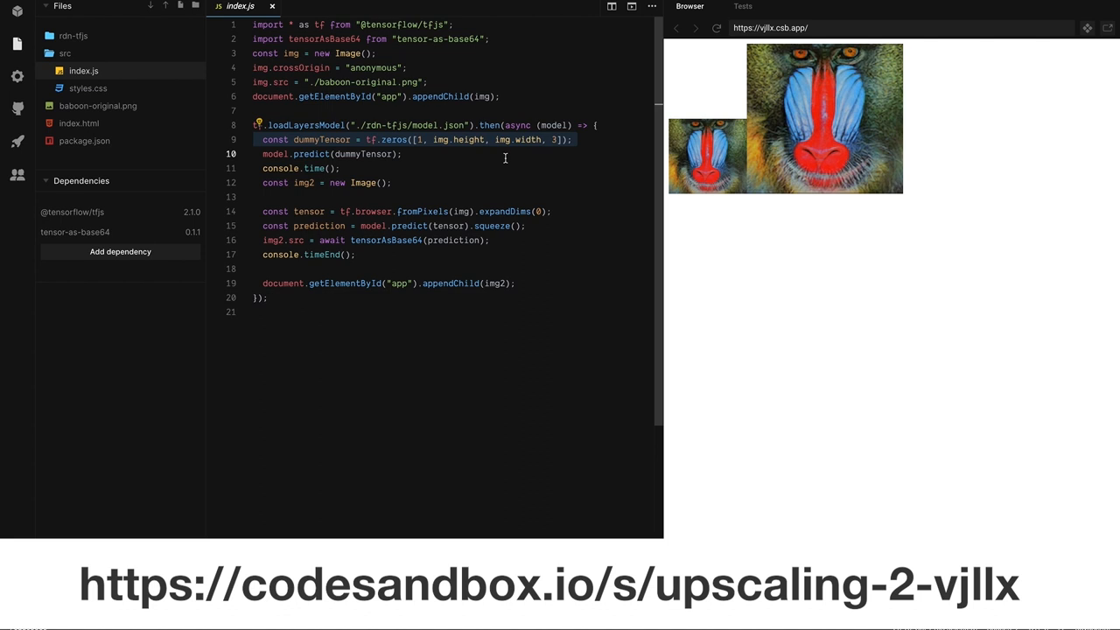
mouse_move(181, 434)
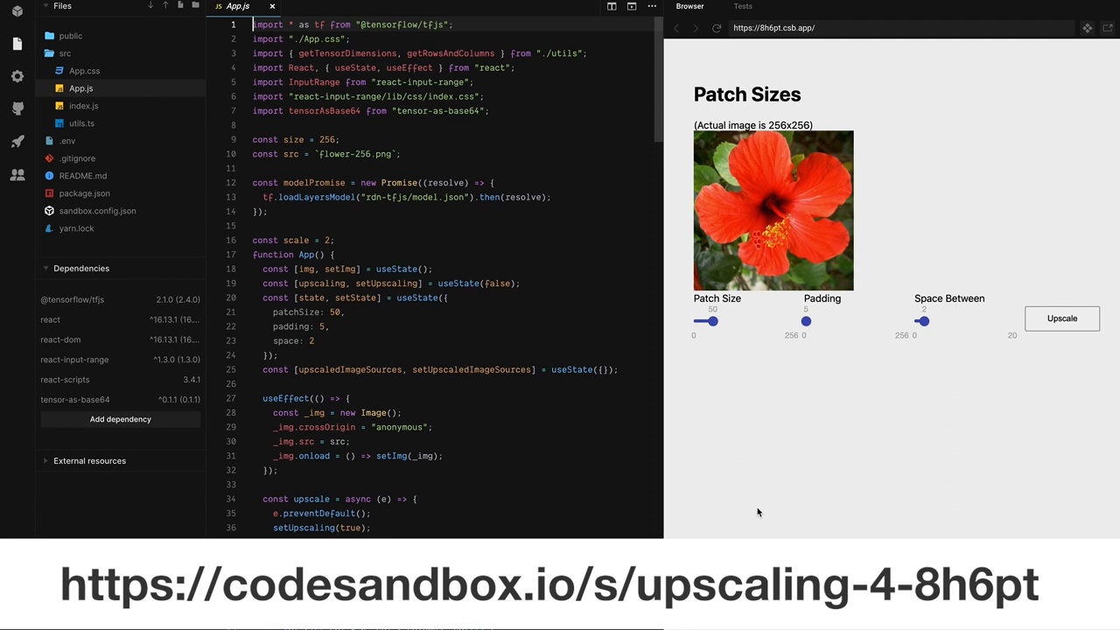
mouse_move(944, 429)
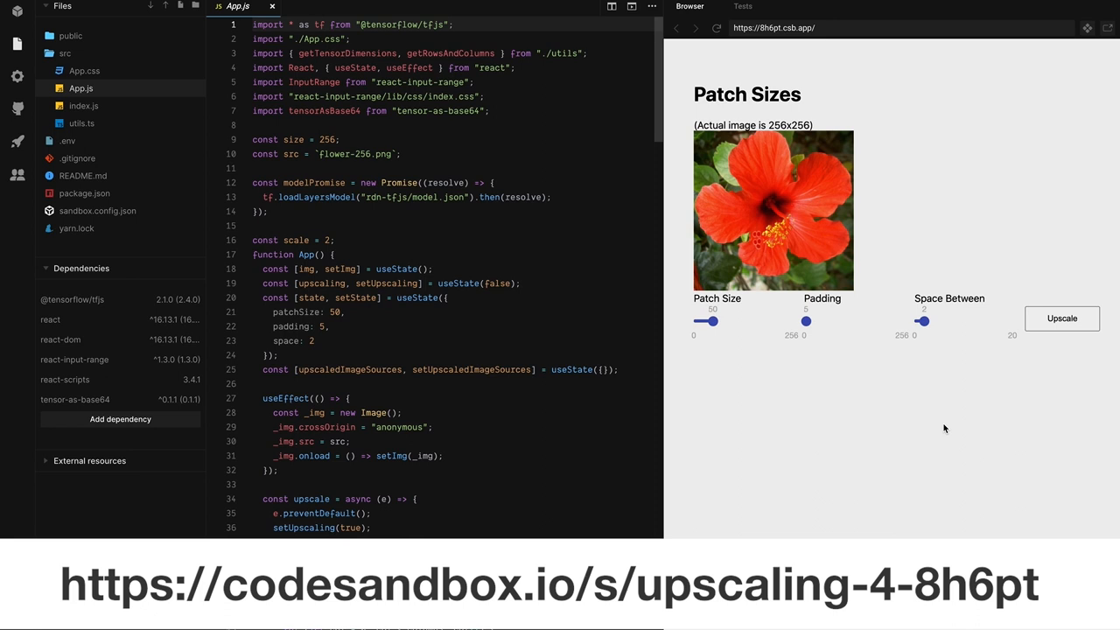
- Upscale the hibiscus flower in patches and raise Space Between from 2 to 4
click(1062, 318)
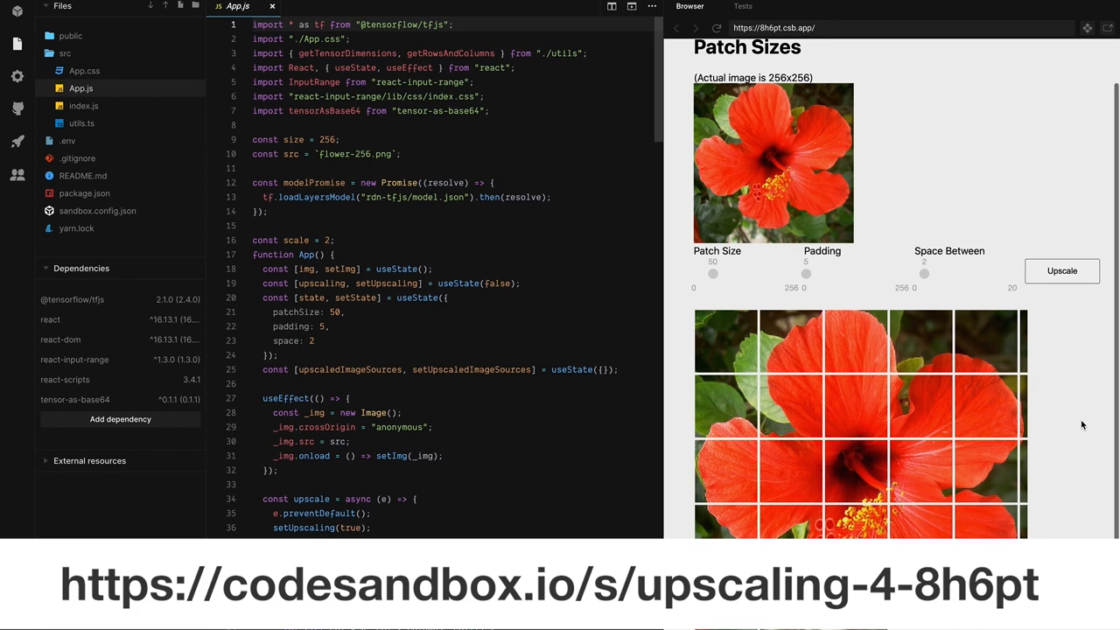
drag(923, 274, 932, 274)
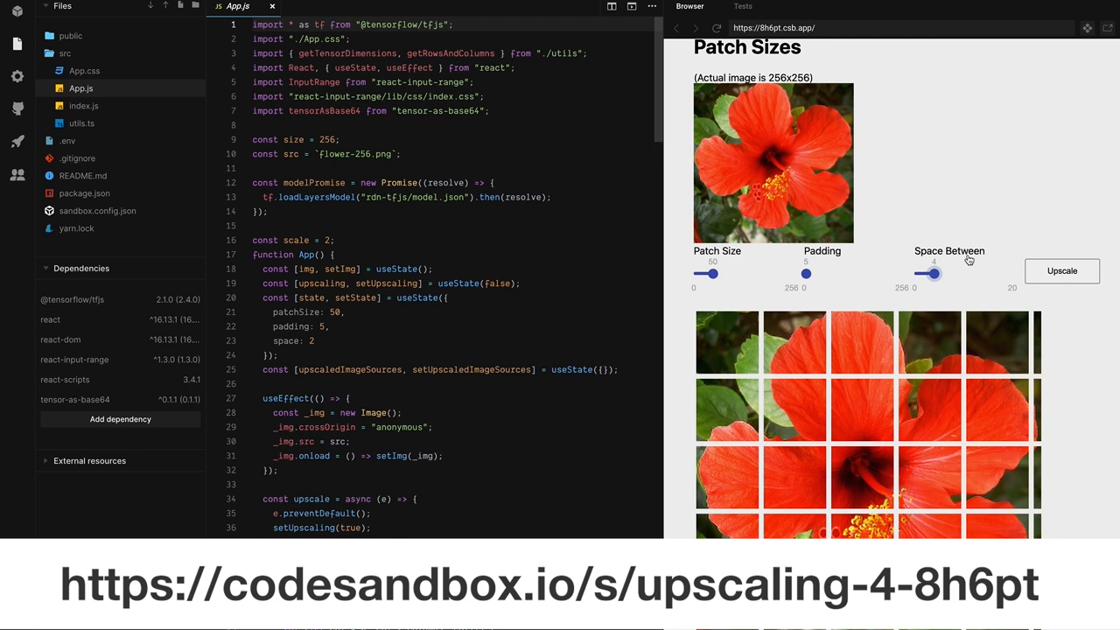
drag(928, 274, 962, 274)
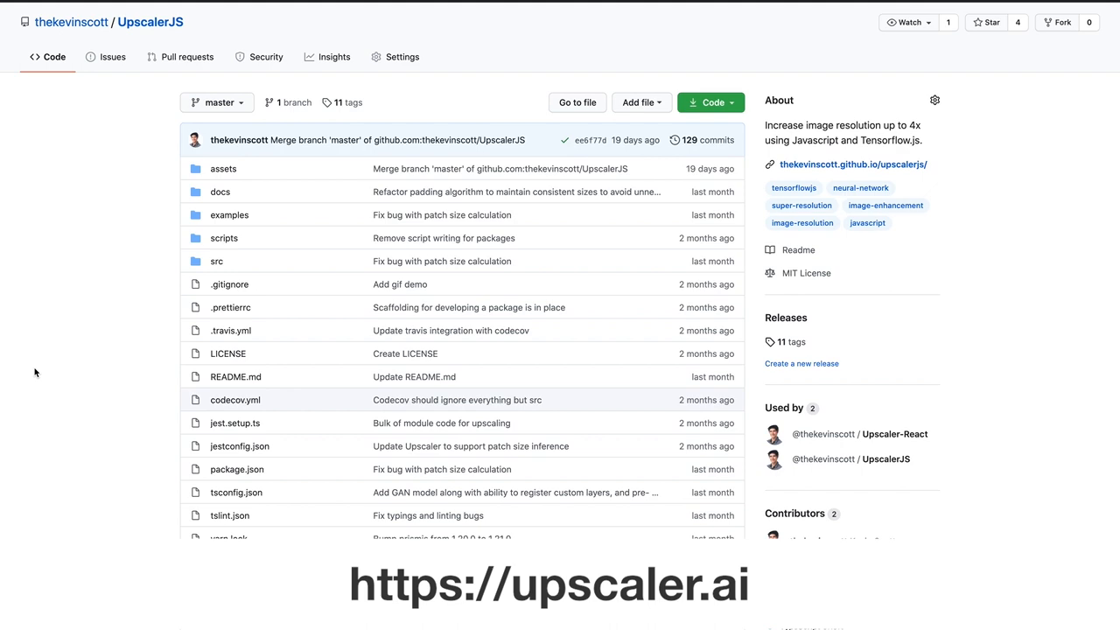
- Scroll down through the UpscalerJS repository file list
scroll(down, 3)
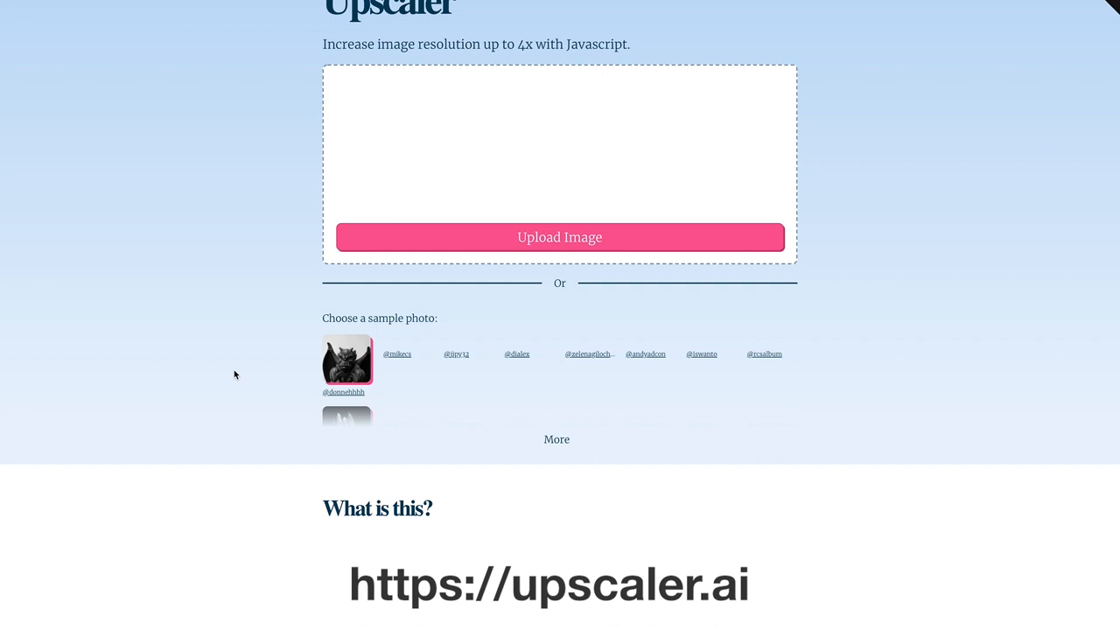
- Choose the gargoyle statue sample photo to begin upscaling it
click(346, 362)
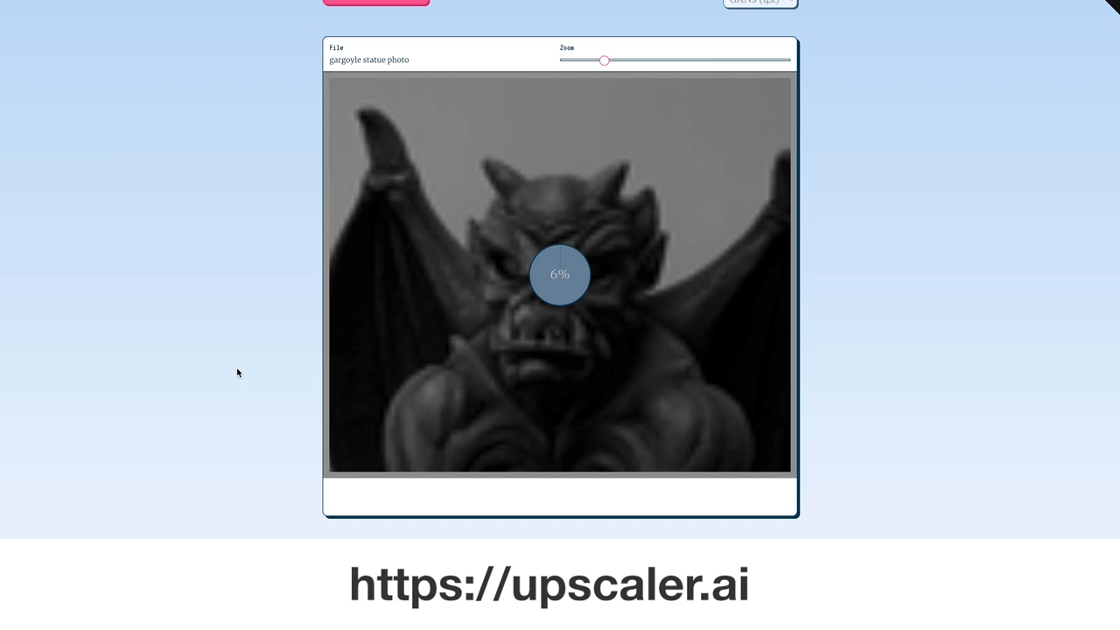